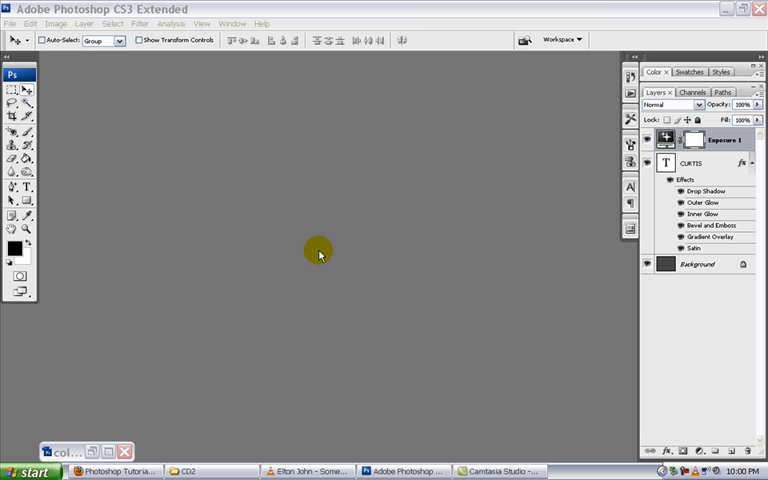
Create a new blank document, Untitled-1 in RGB 16-bit, using File > New.
{"action": "left_click", "coordinate": [10, 23]}
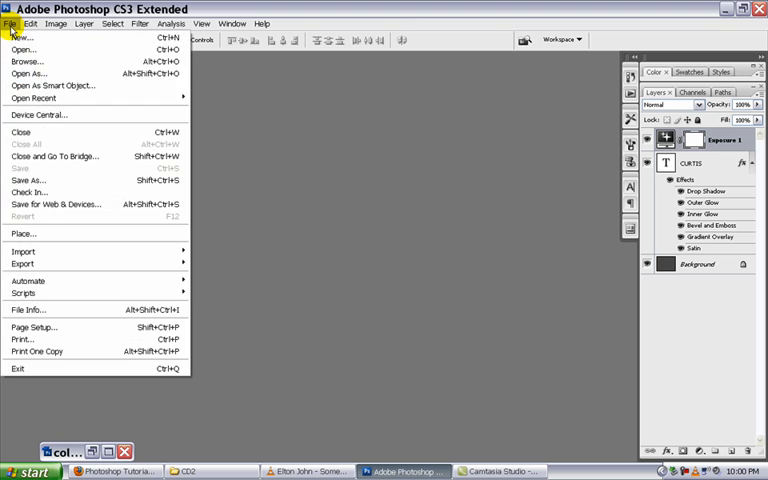
{"action": "left_click", "coordinate": [22, 37]}
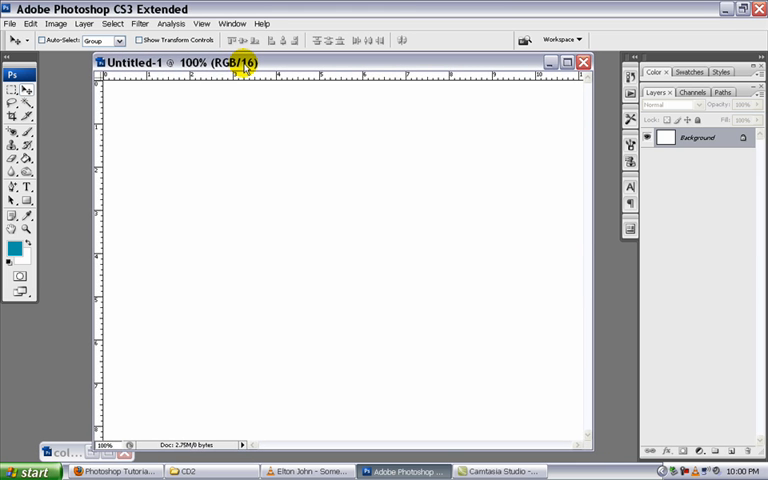
{"action": "mouse_move", "coordinate": [58, 173]}
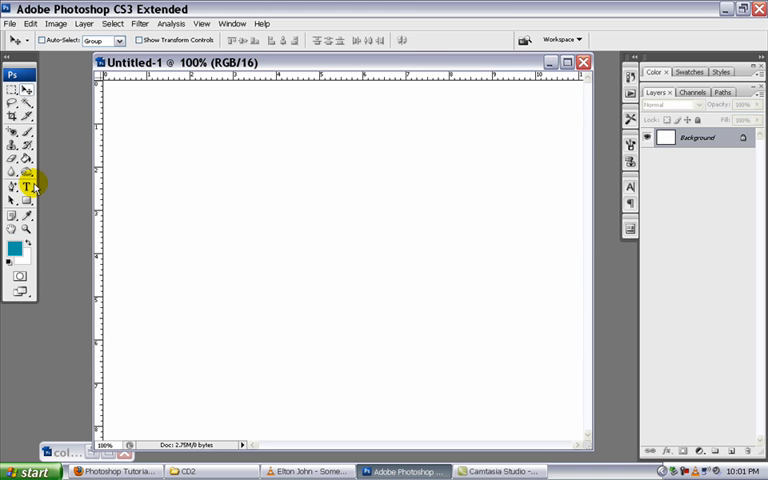
Set the Type tool to Gill Sans Ultra Bold, 200 pt, in black.
{"action": "left_click", "coordinate": [25, 187]}
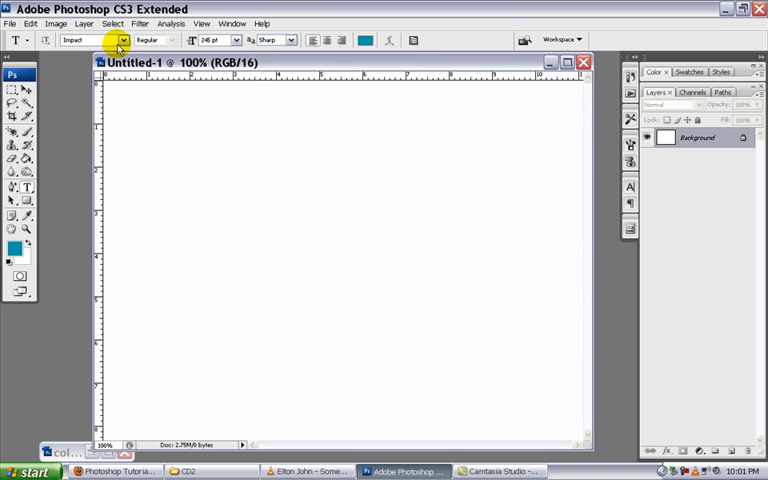
{"action": "left_click", "coordinate": [119, 40]}
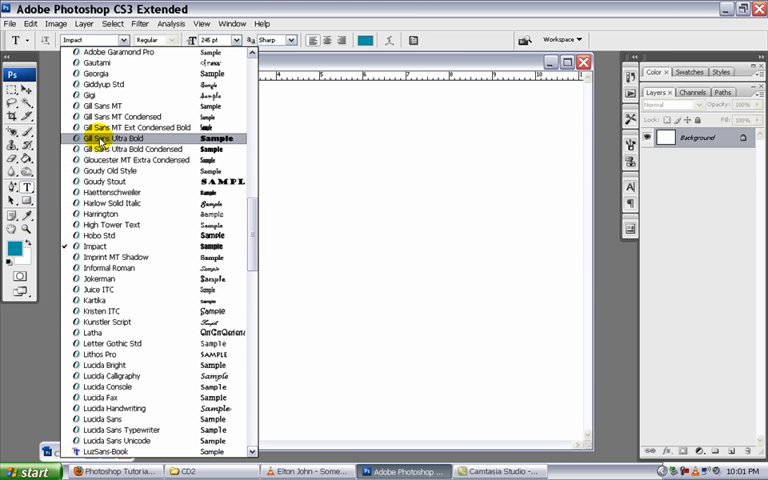
{"action": "left_click", "coordinate": [108, 138]}
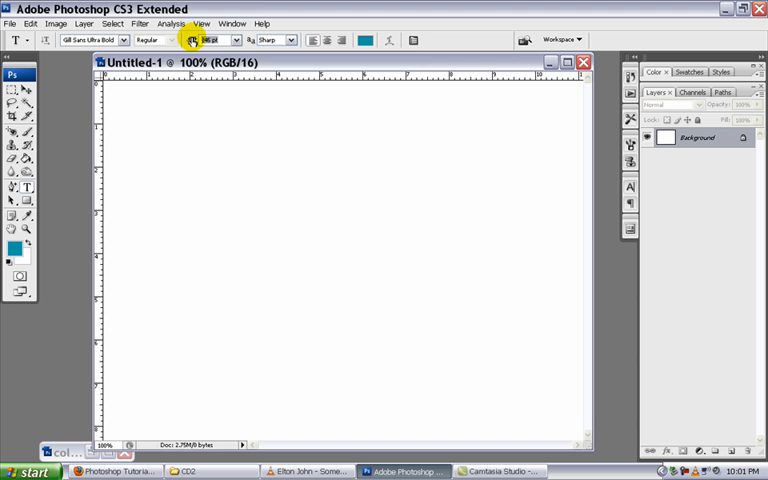
{"action": "type", "text": "200"}
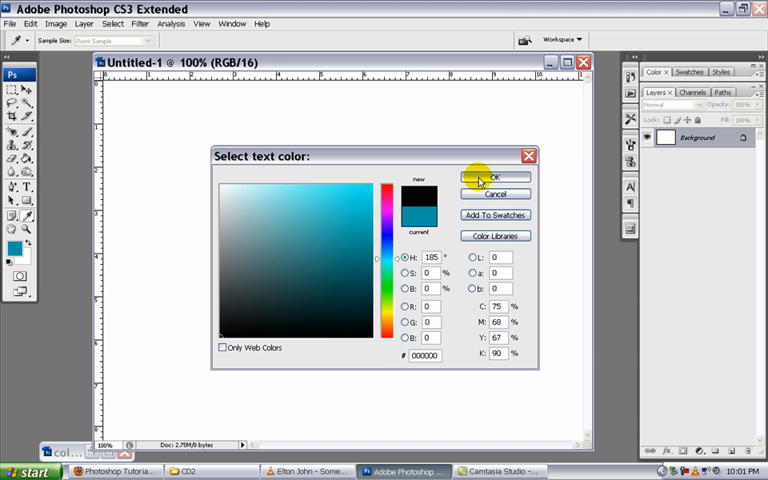
{"action": "left_click", "coordinate": [495, 178]}
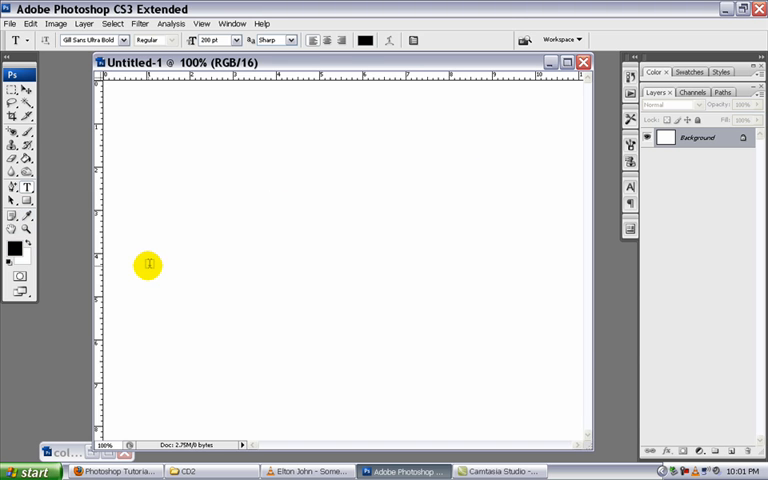
Type CURTIS across the middle of the canvas on a new type layer.
{"action": "left_click", "coordinate": [148, 265]}
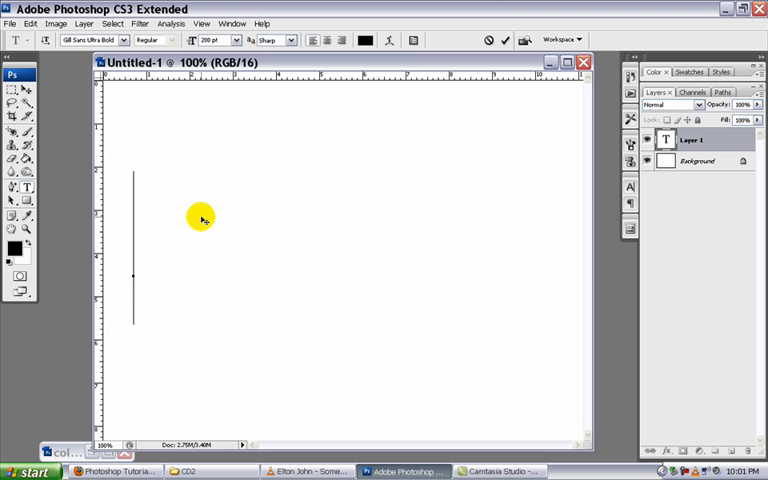
{"action": "type", "text": "CIR"}
{"action": "left_click", "coordinate": [220, 40]}
{"action": "type", "text": "175"}
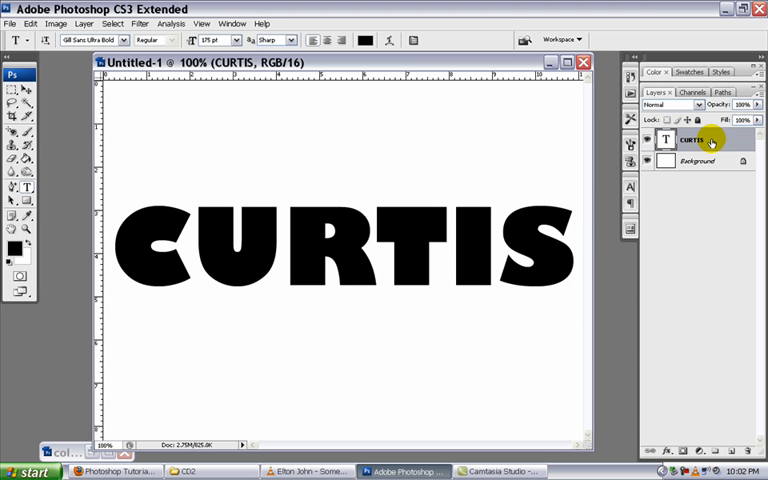
Rasterize the CURTIS type layer from its Layers panel context menu.
{"action": "right_click", "coordinate": [690, 139]}
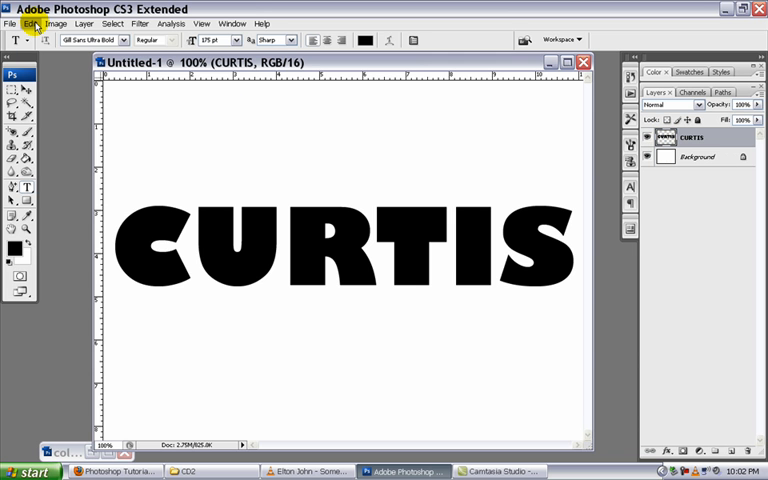
Apply Edit > Transform > Perspective to CURTIS, pulling the top corners inward.
{"action": "left_click", "coordinate": [32, 23]}
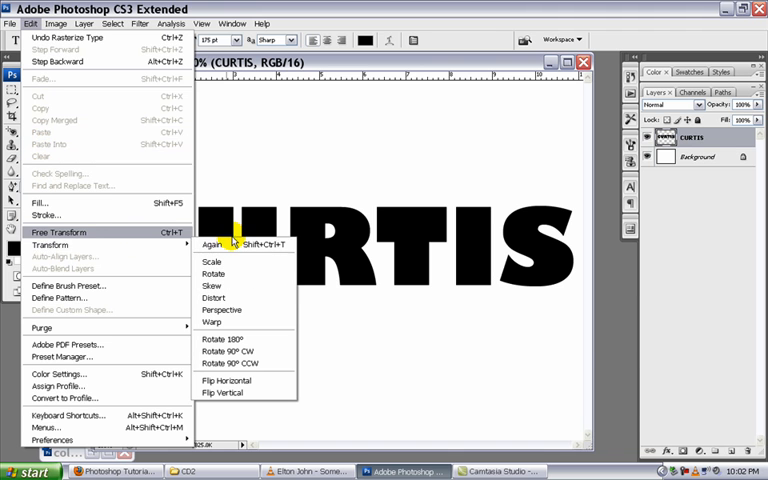
{"action": "mouse_move", "coordinate": [227, 310]}
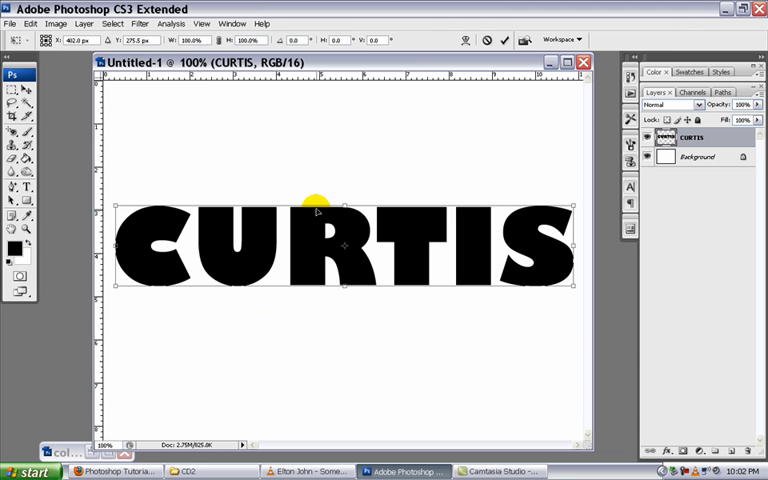
{"action": "mouse_move", "coordinate": [118, 208]}
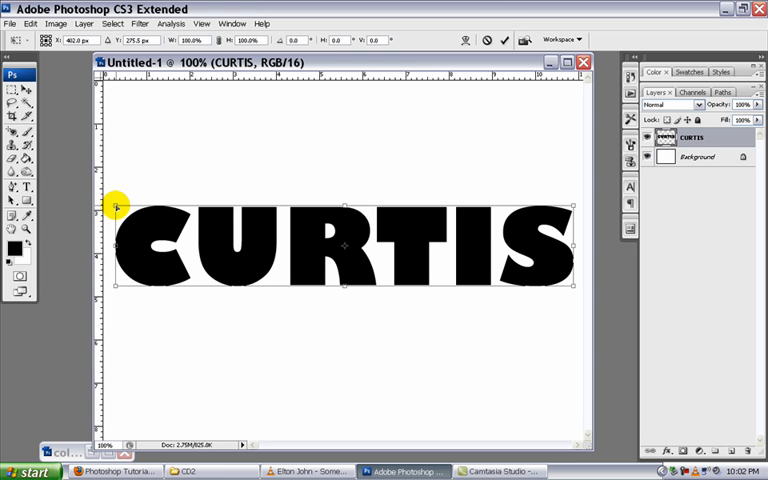
{"action": "left_click_drag", "start_coordinate": [120, 203], "coordinate": [155, 203]}
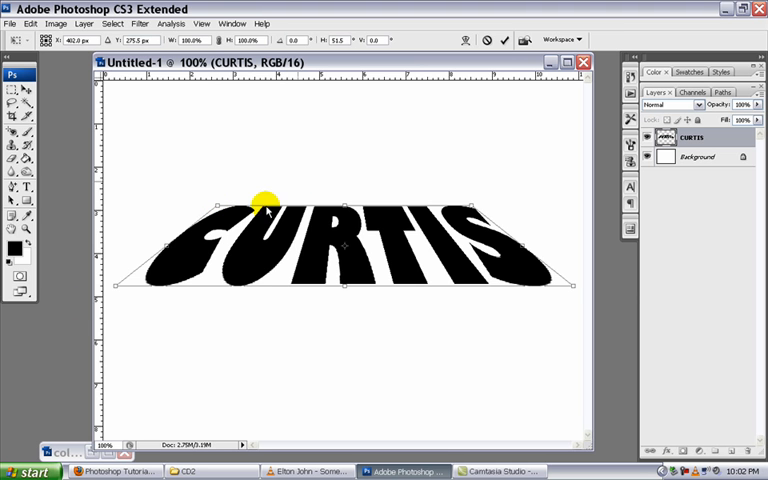
{"action": "mouse_move", "coordinate": [114, 287]}
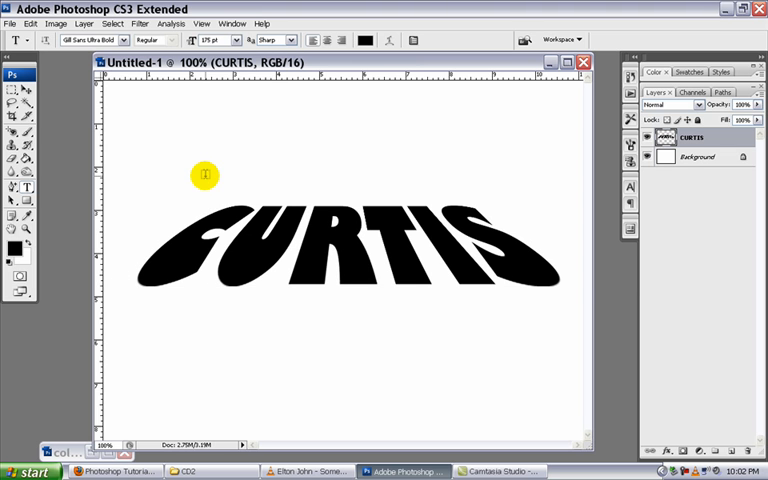
{"action": "mouse_move", "coordinate": [479, 128]}
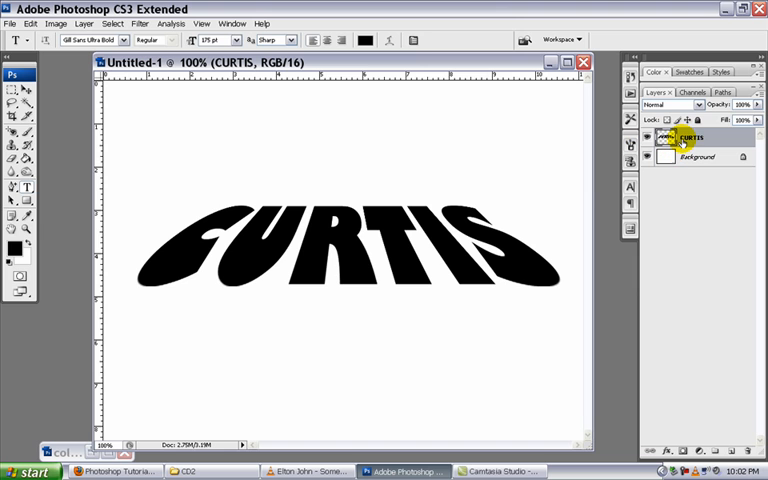
{"action": "mouse_move", "coordinate": [558, 187]}
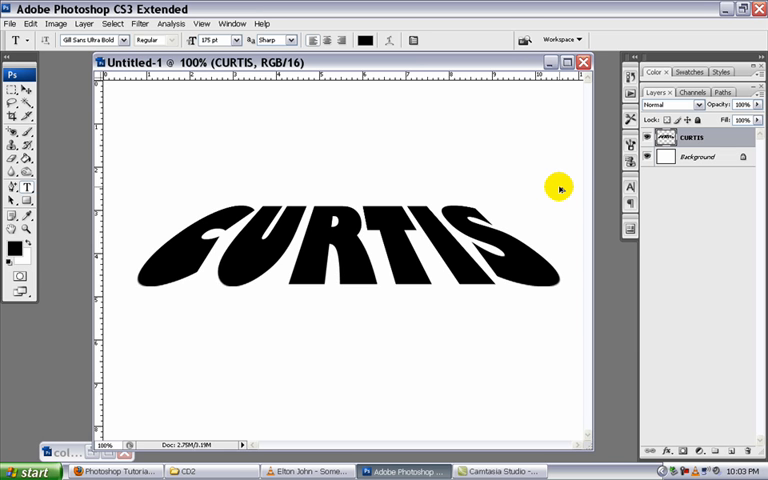
{"action": "mouse_move", "coordinate": [524, 190]}
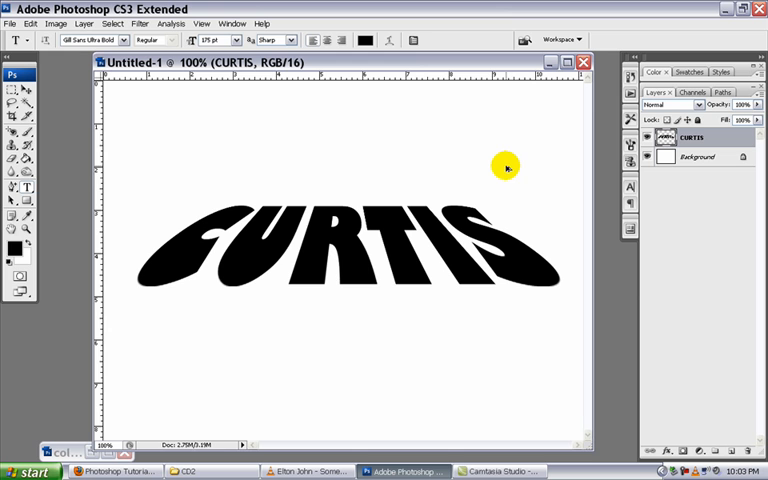
{"action": "mouse_move", "coordinate": [508, 163]}
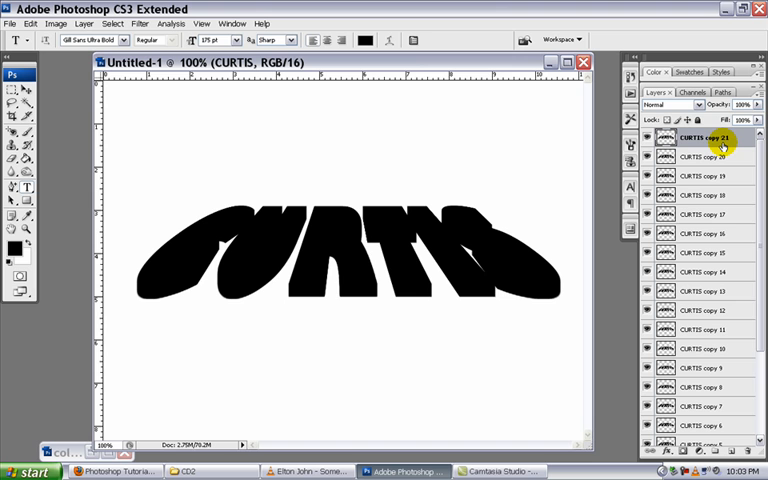
{"action": "mouse_move", "coordinate": [160, 277]}
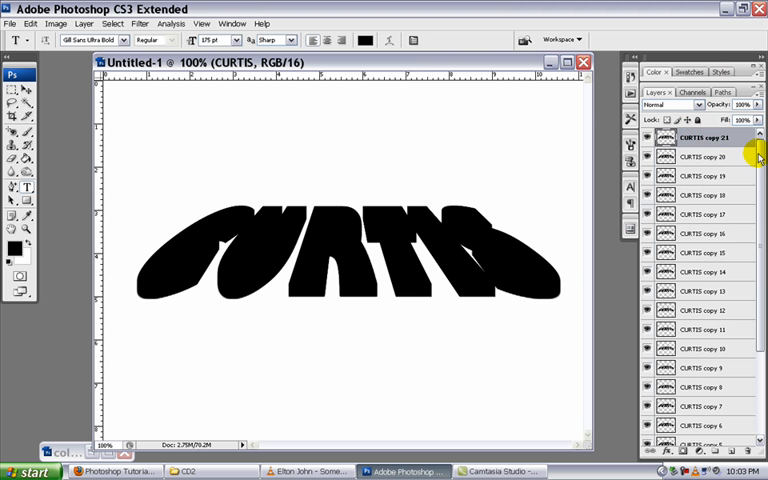
Hide the Background and original CURTIS layers, leaving the stacked copies on transparency.
{"action": "scroll", "scroll_direction": "down", "scroll_amount": 3}
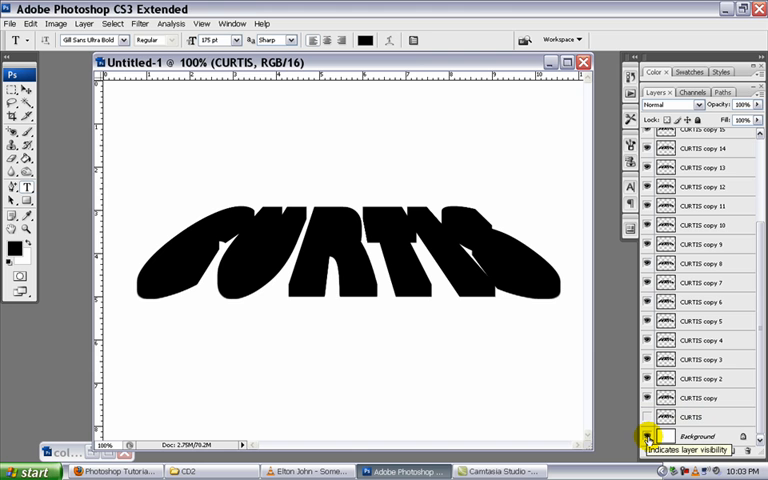
{"action": "left_click", "coordinate": [656, 435]}
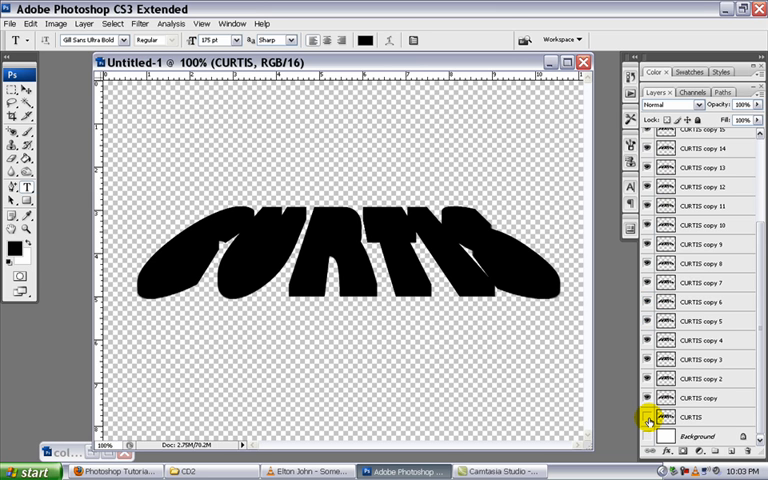
{"action": "double_click", "coordinate": [690, 418]}
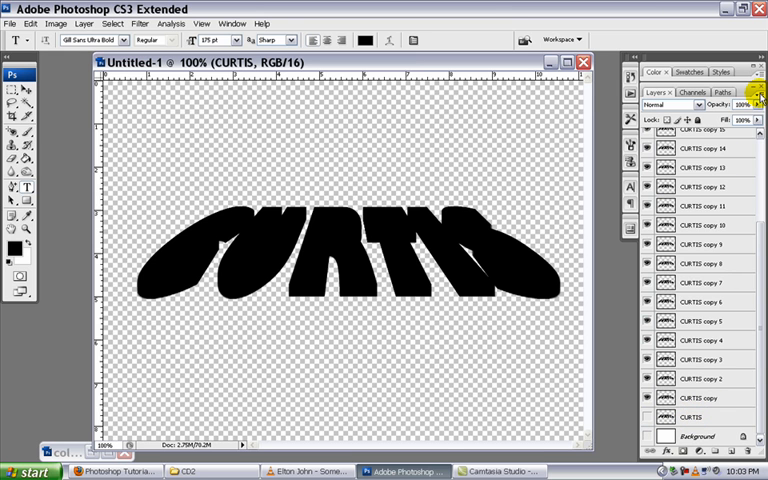
{"action": "mouse_move", "coordinate": [758, 98]}
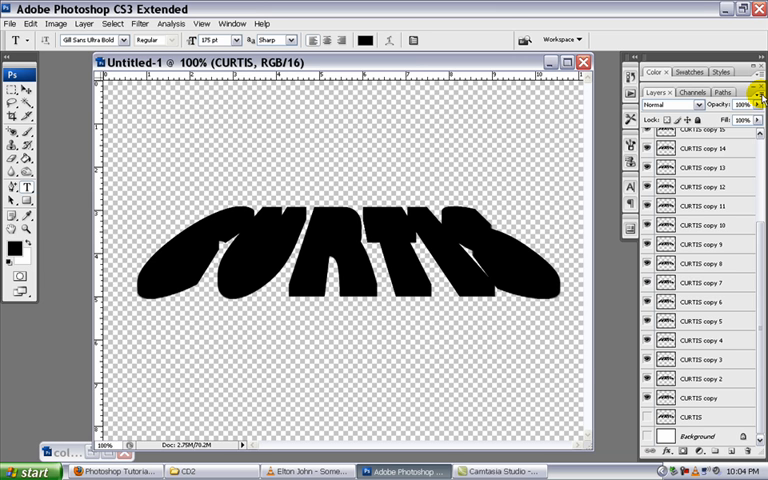
Merge Visible into CURTIS copy 21, then show the original CURTIS layer again.
{"action": "left_click", "coordinate": [762, 100]}
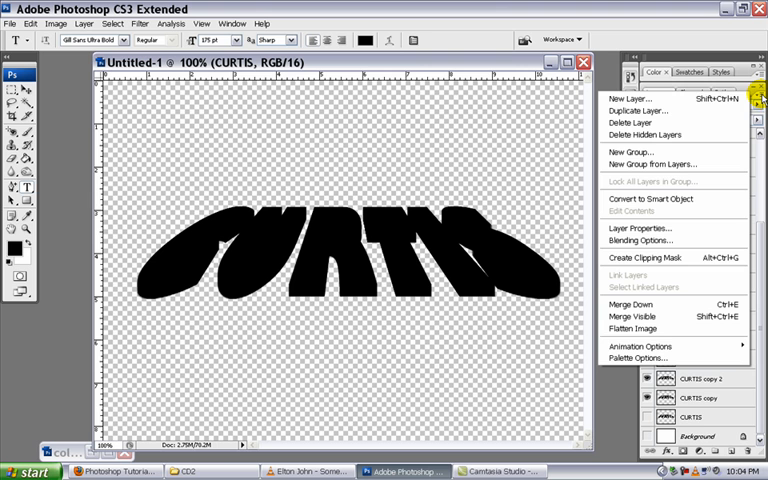
{"action": "mouse_move", "coordinate": [645, 152]}
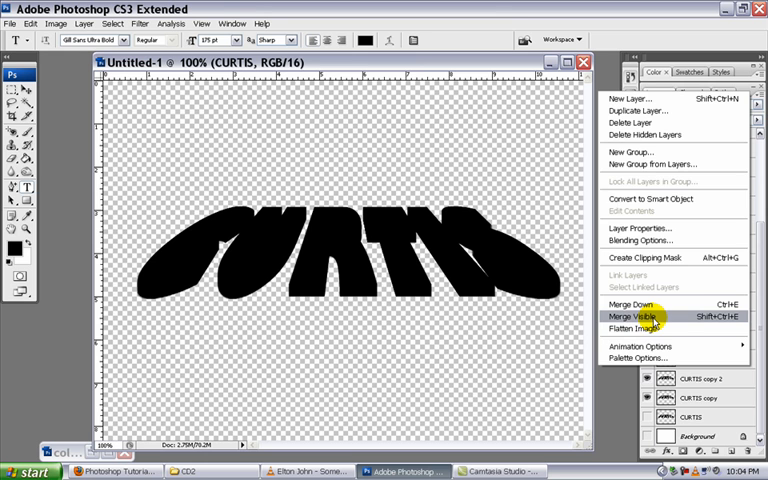
{"action": "left_click", "coordinate": [637, 317]}
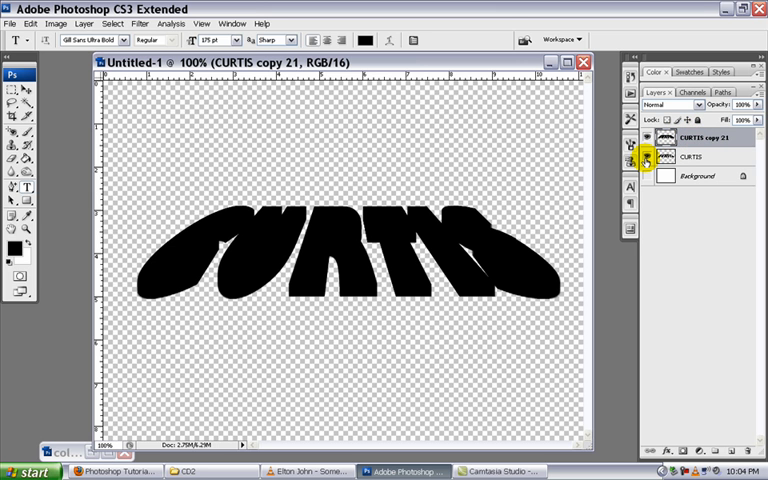
{"action": "left_click", "coordinate": [651, 157]}
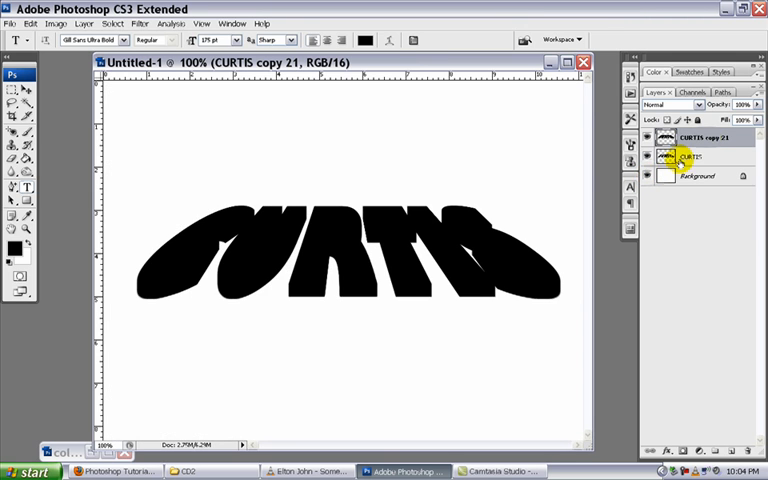
{"action": "left_click", "coordinate": [695, 137]}
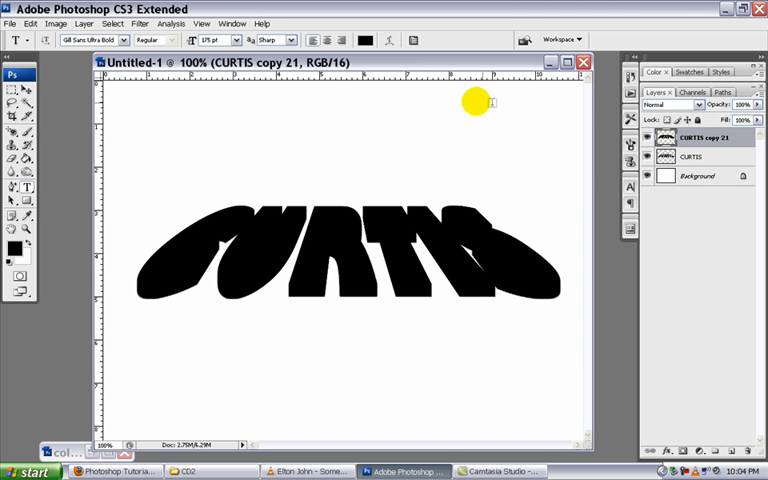
Add a black-to-white linear Gradient Overlay at about 94° to CURTIS copy 21.
{"action": "left_click", "coordinate": [77, 23]}
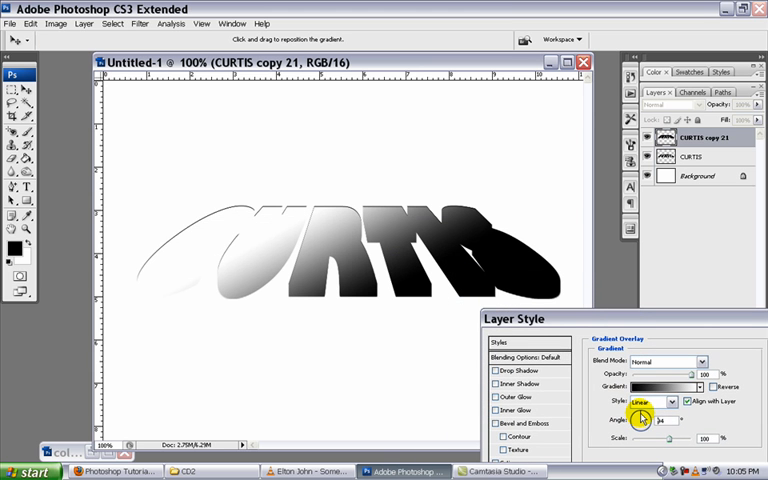
{"action": "left_click_drag", "start_coordinate": [645, 418], "coordinate": [648, 415]}
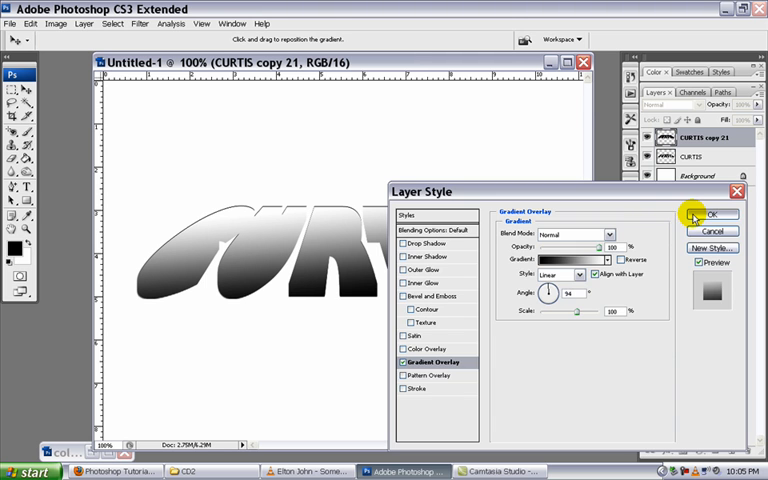
Confirm the gradient, move black CURTIS above CURTIS copy 21, and reselect the copy.
{"action": "left_click", "coordinate": [711, 213]}
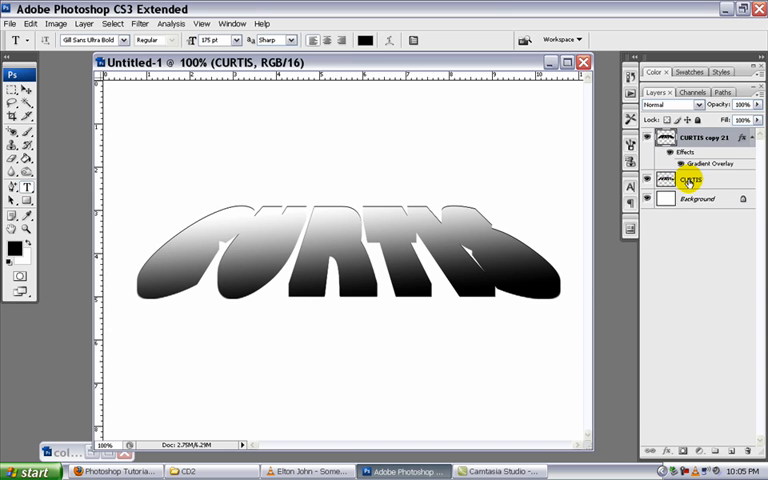
{"action": "left_click", "coordinate": [695, 177]}
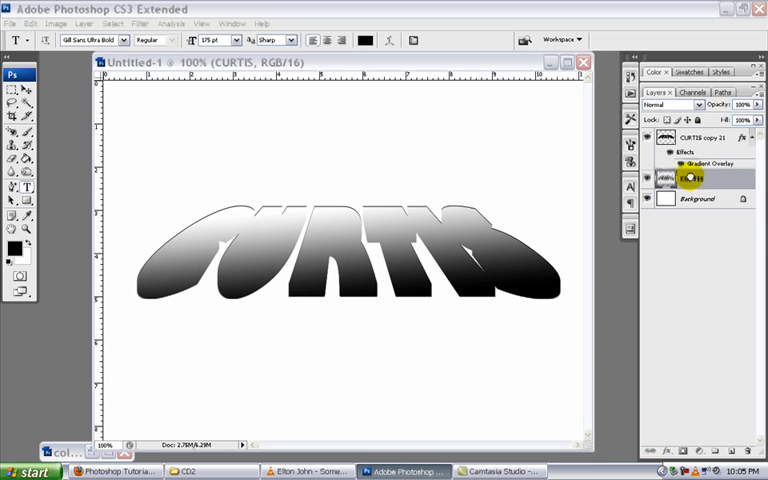
{"action": "left_click", "coordinate": [695, 138]}
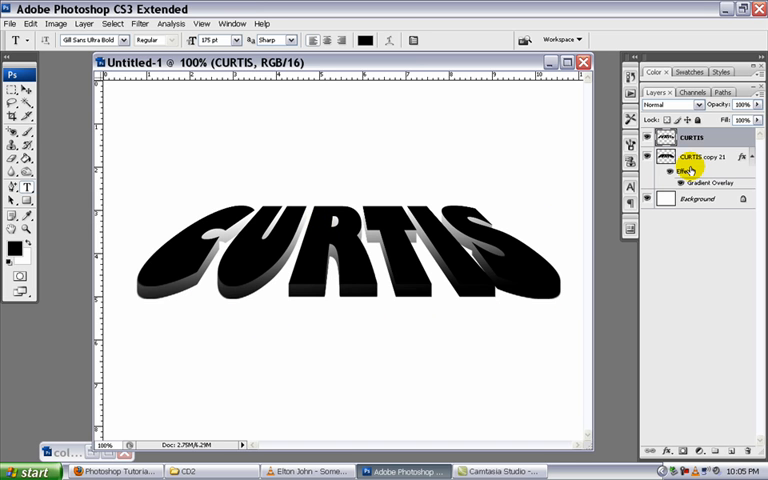
{"action": "left_click", "coordinate": [693, 156]}
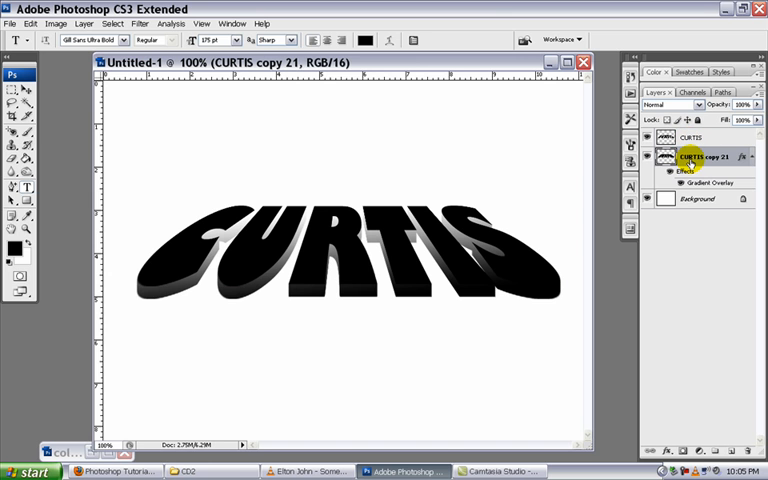
Add Bevel and Emboss to CURTIS copy 21: size 10, soften 7, angle -144, altitude 16.
{"action": "left_click", "coordinate": [82, 23]}
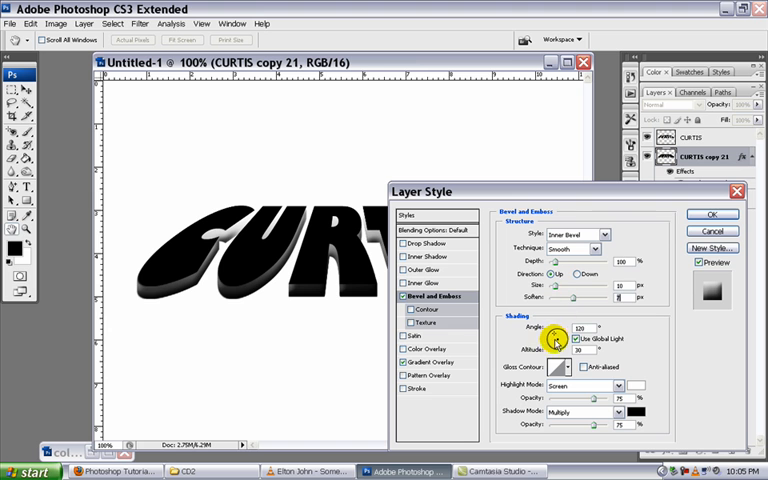
{"action": "left_click_drag", "start_coordinate": [555, 332], "coordinate": [550, 340]}
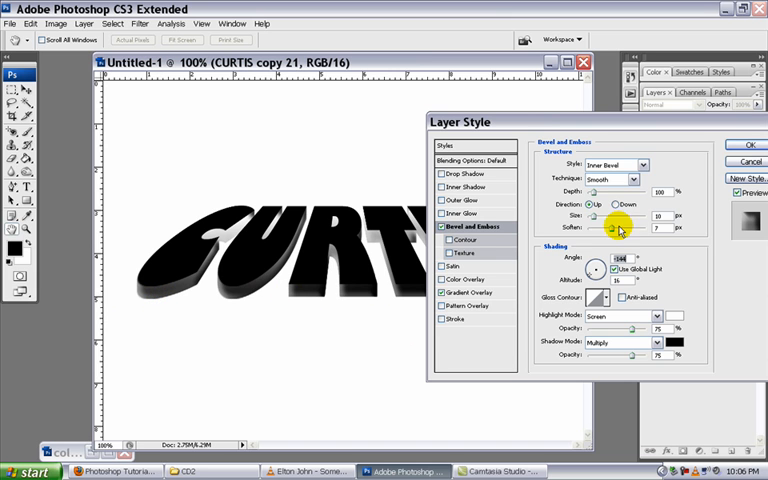
{"action": "left_click", "coordinate": [744, 145]}
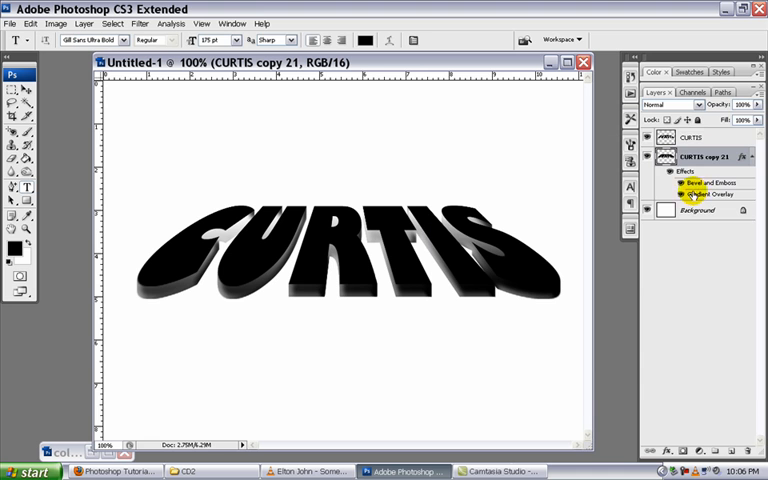
Select the top CURTIS text layer and add a black-to-white Gradient Overlay.
{"action": "left_click", "coordinate": [693, 137]}
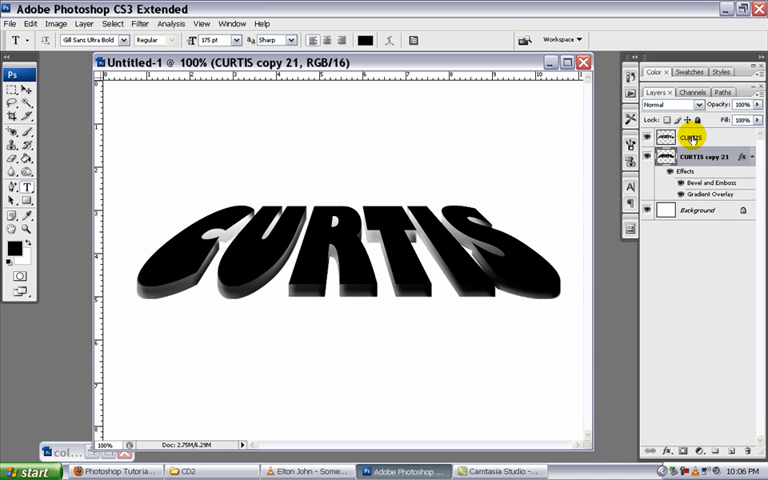
{"action": "left_click", "coordinate": [690, 138]}
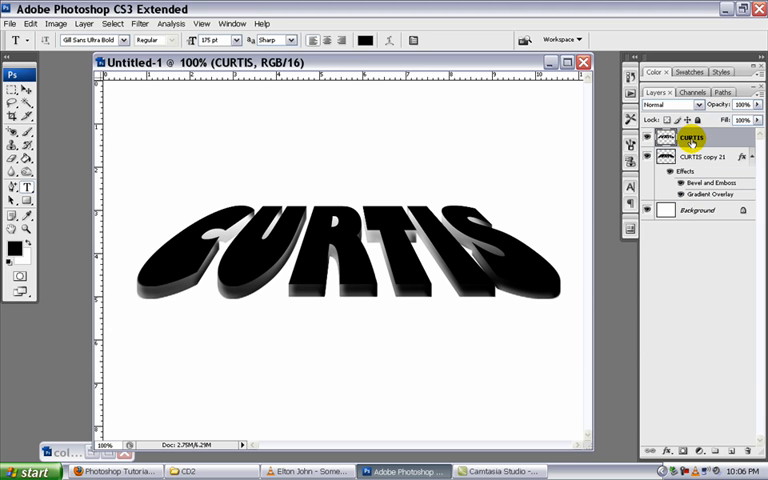
{"action": "left_click", "coordinate": [86, 23]}
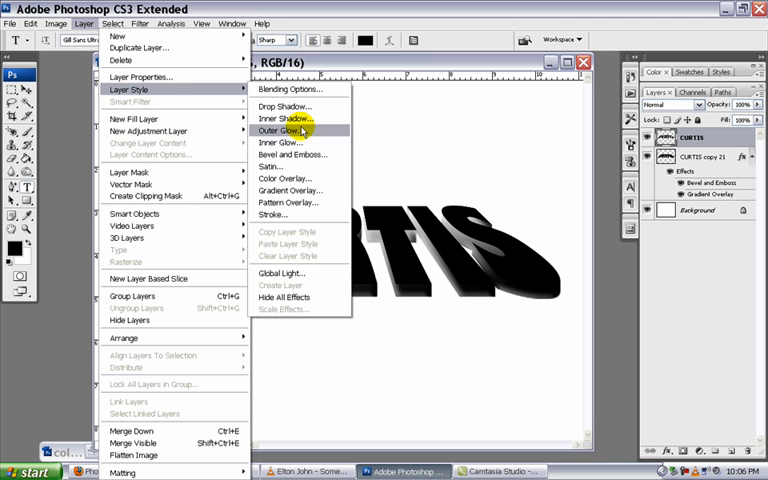
{"action": "mouse_move", "coordinate": [291, 191]}
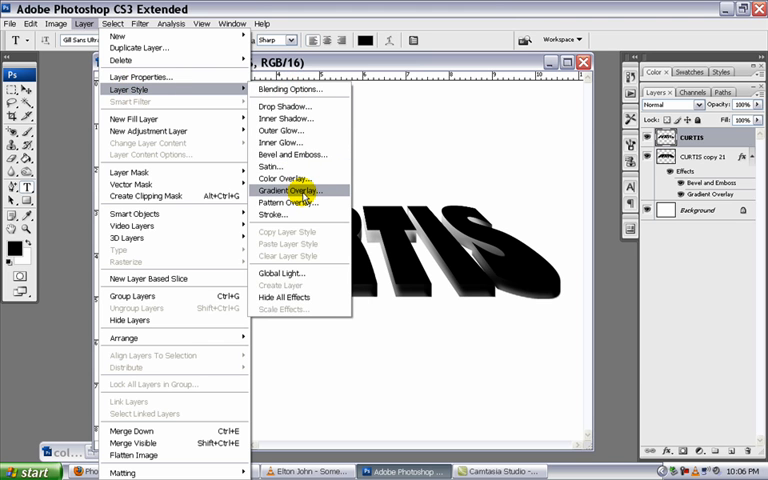
{"action": "left_click", "coordinate": [288, 191]}
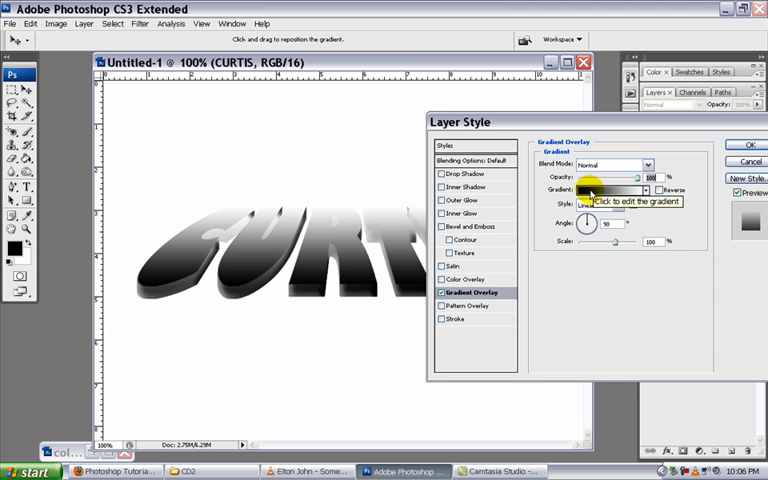
Change the overlay gradient's colour stops to blue and light blue (abdeff).
{"action": "left_click", "coordinate": [588, 189]}
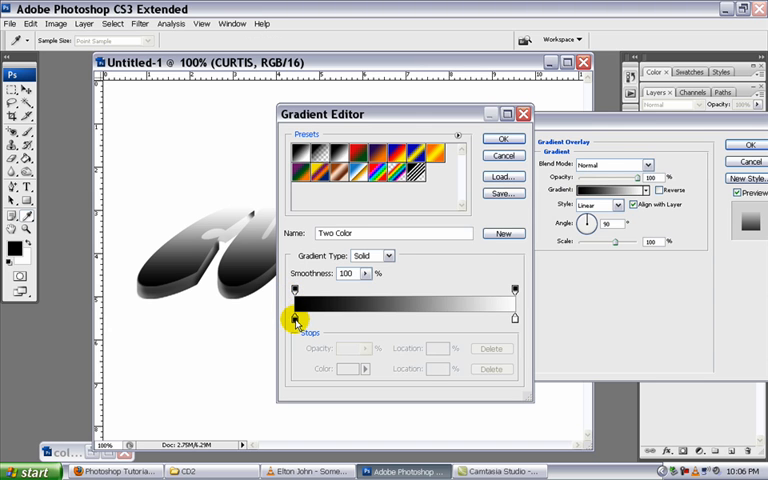
{"action": "double_click", "coordinate": [296, 318]}
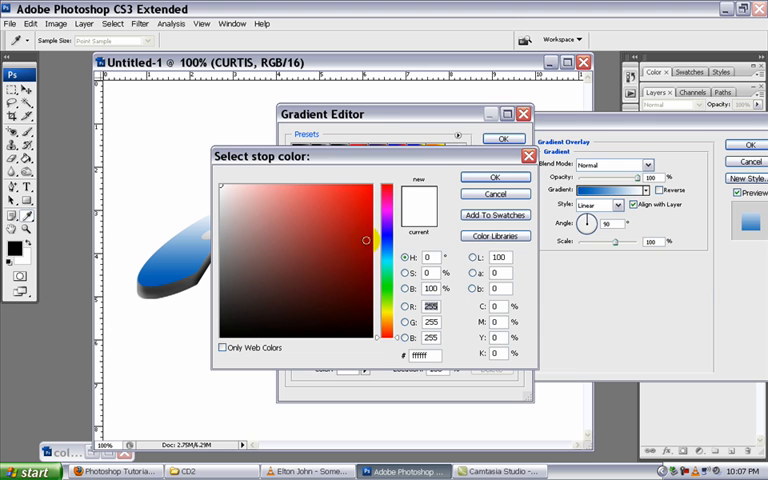
{"action": "left_click", "coordinate": [362, 189]}
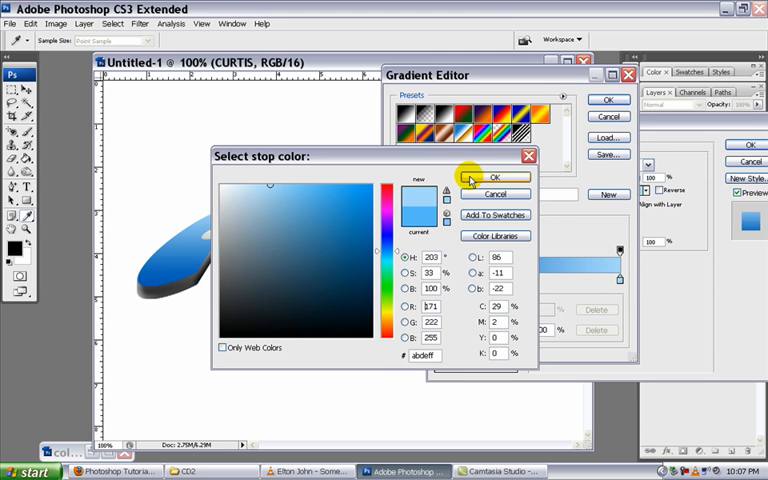
{"action": "left_click", "coordinate": [494, 177]}
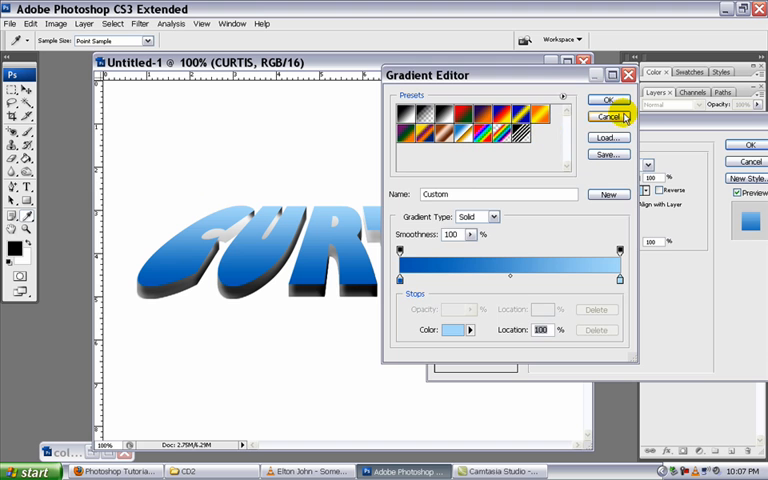
{"action": "left_click", "coordinate": [605, 100]}
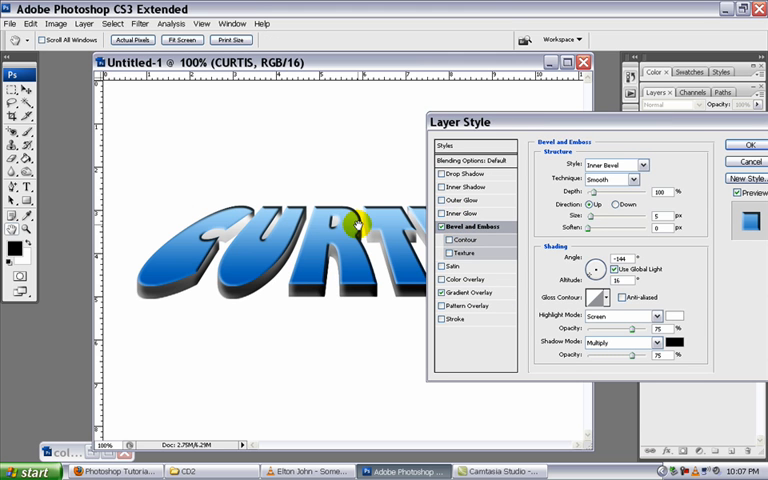
Shrink the Bevel and Emboss to 1 px size with 42% depth.
{"action": "left_click_drag", "start_coordinate": [610, 191], "coordinate": [593, 191]}
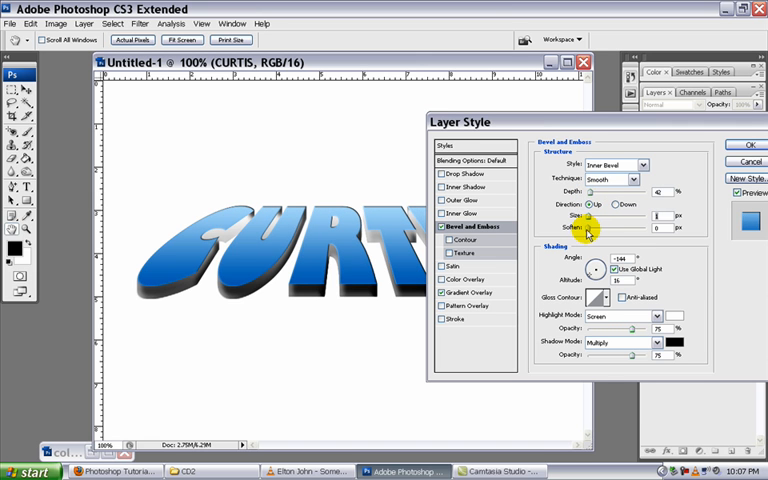
{"action": "mouse_move", "coordinate": [487, 209]}
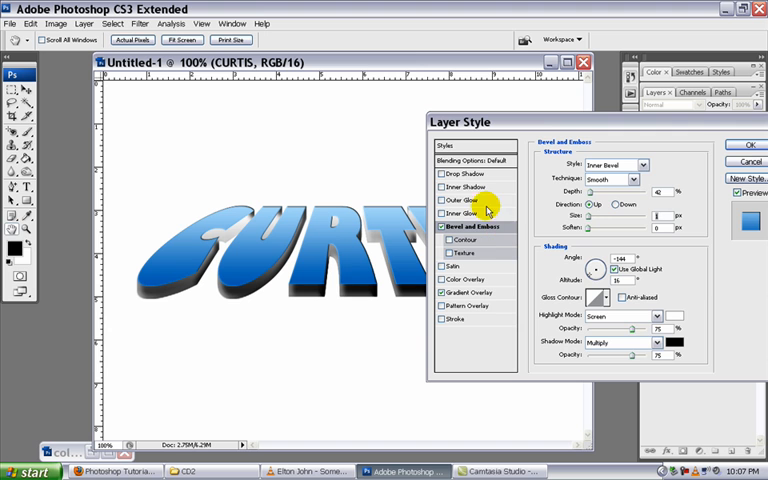
Enable Inner Shadow on the blue CURTIS letters and tune its strength.
{"action": "left_click", "coordinate": [465, 187]}
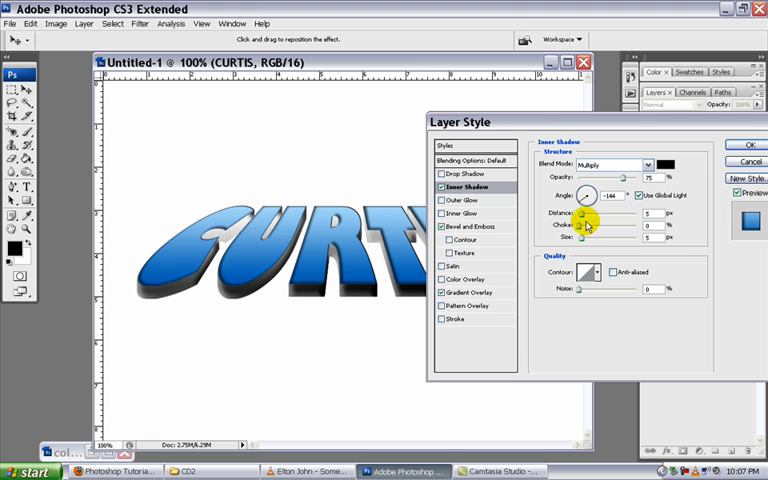
{"action": "left_click_drag", "start_coordinate": [584, 226], "coordinate": [588, 226]}
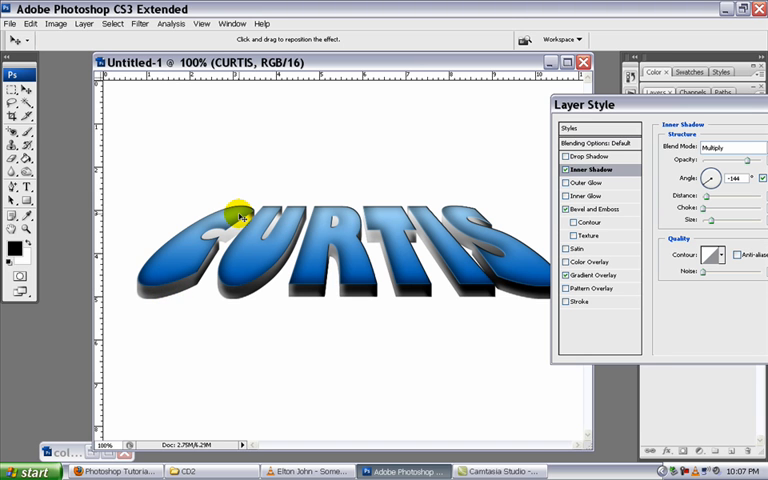
{"action": "mouse_move", "coordinate": [588, 249]}
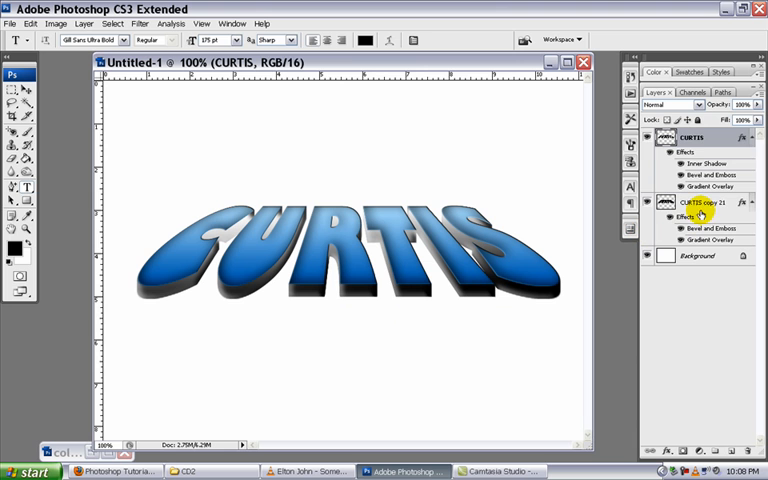
Give CURTIS copy 21 a Drop Shadow at angle 86 with larger distance.
{"action": "left_click", "coordinate": [697, 204]}
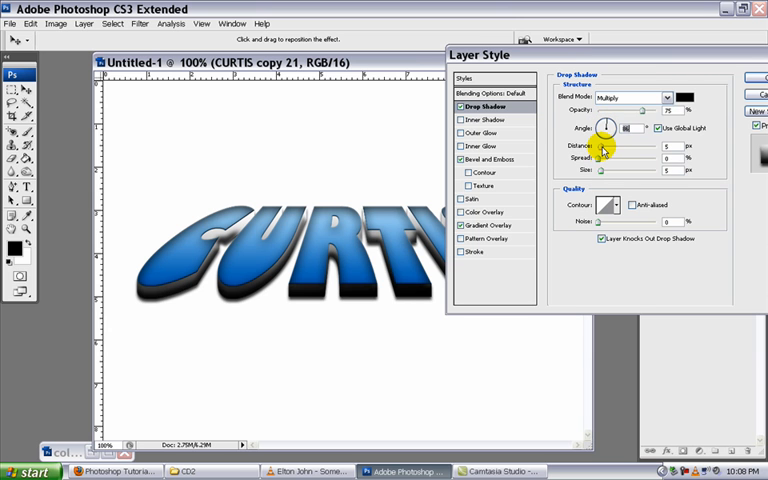
{"action": "left_click_drag", "start_coordinate": [604, 128], "coordinate": [608, 125]}
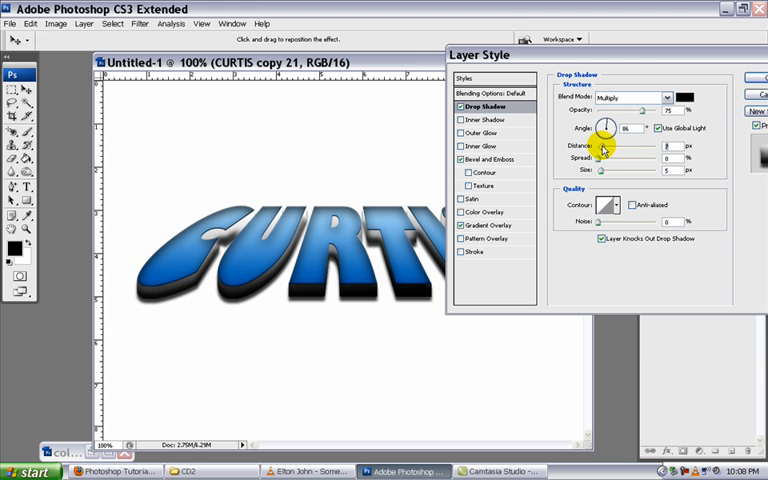